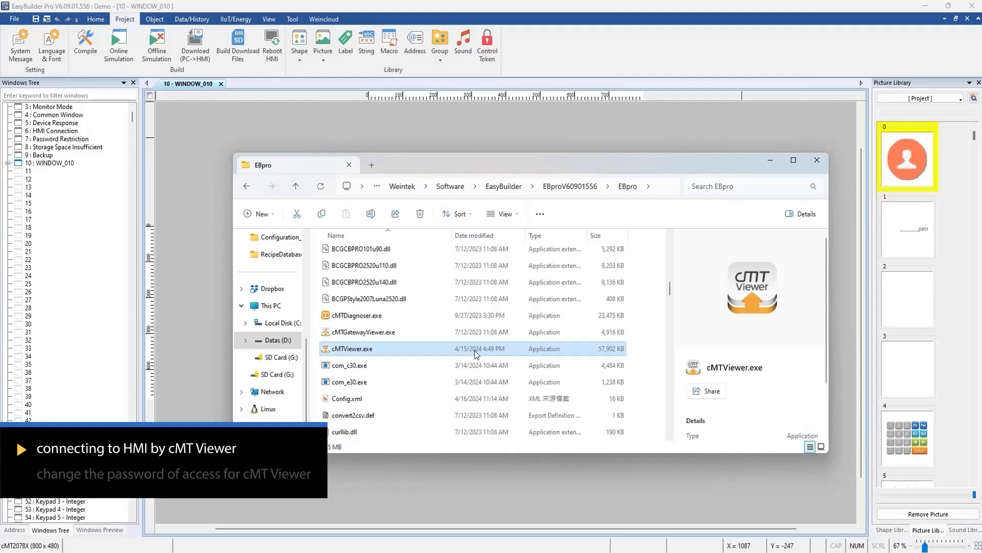
- Launch cMTViewer.exe from the EasyBuilder Pro folder in File Explorer
double_click(352, 349)
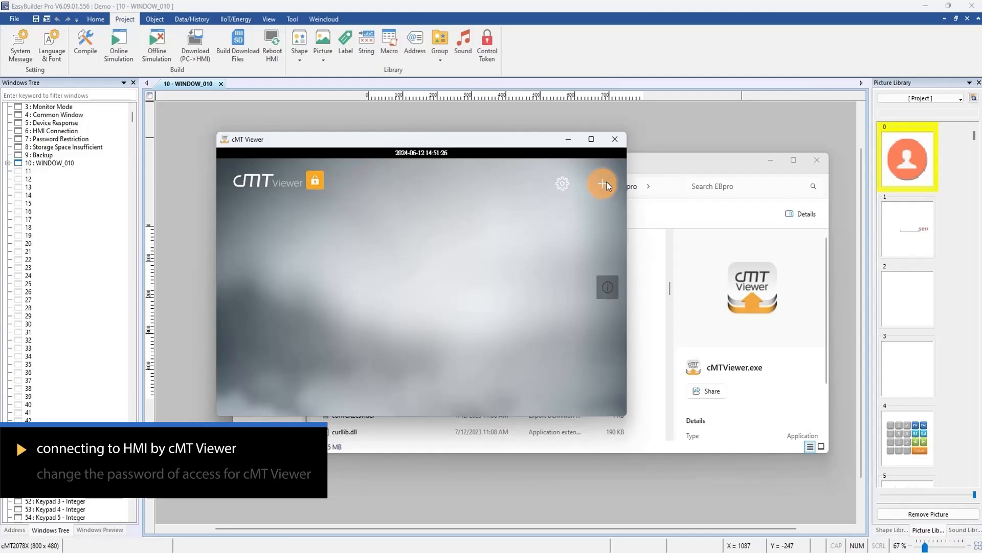
mouse_move(584, 247)
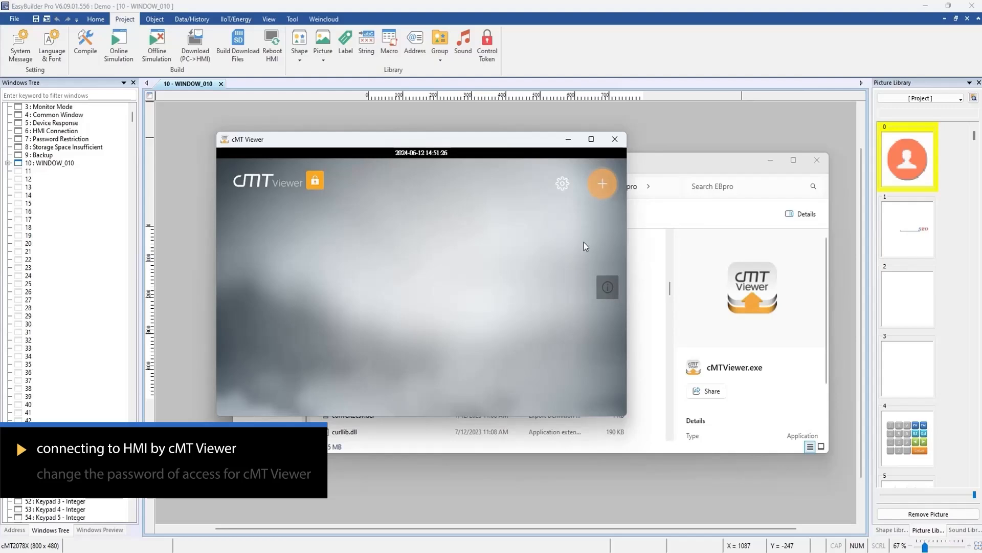
- Find the HMI by searching IP 192.168 and connect with its user password
left_click(602, 184)
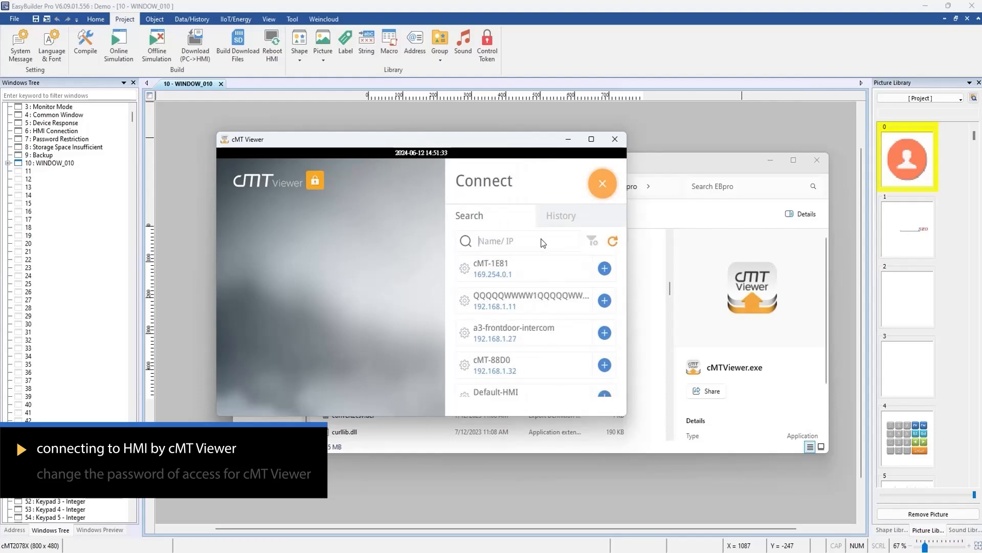
type("192.168")
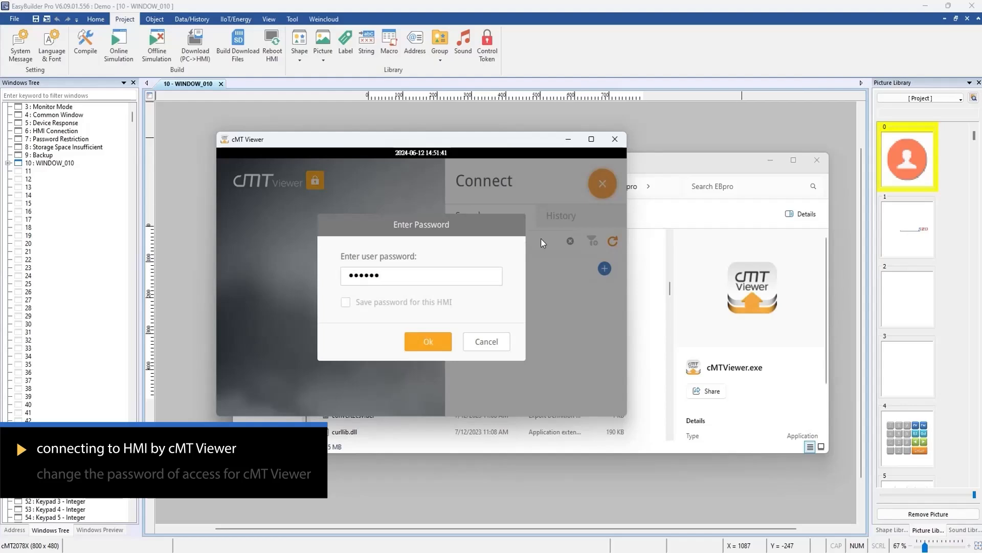
left_click(428, 342)
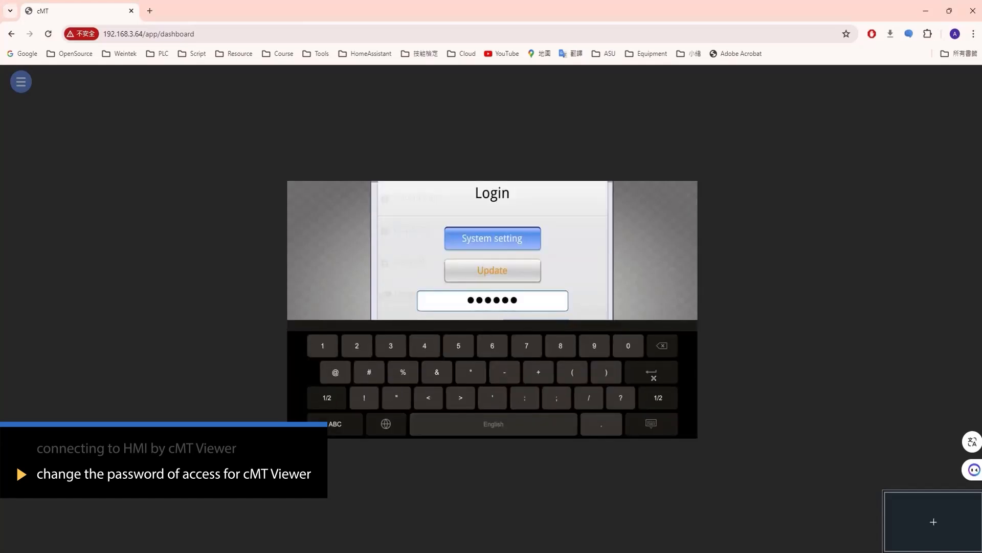
- Log in to System setting and enter a new password under System Password > User
left_click(492, 238)
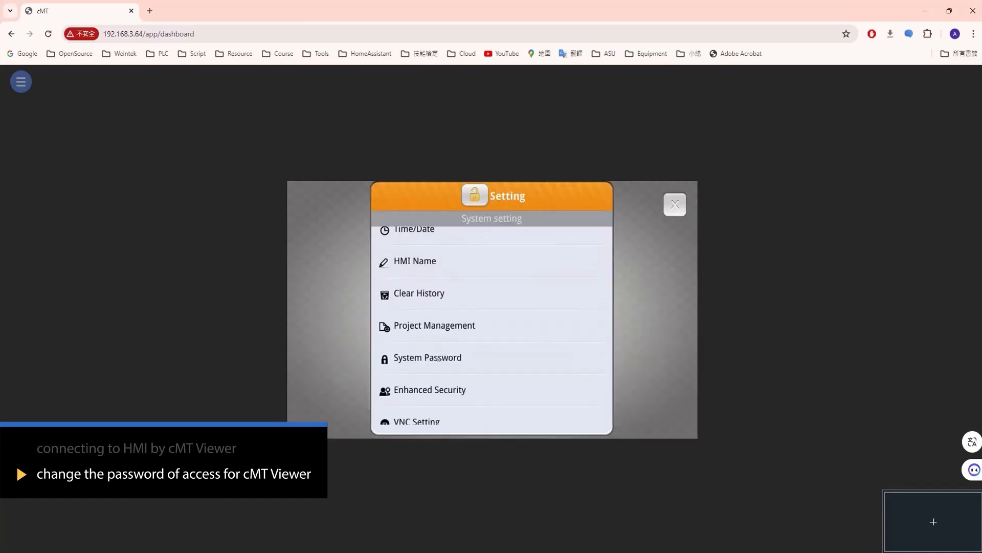
left_click(427, 357)
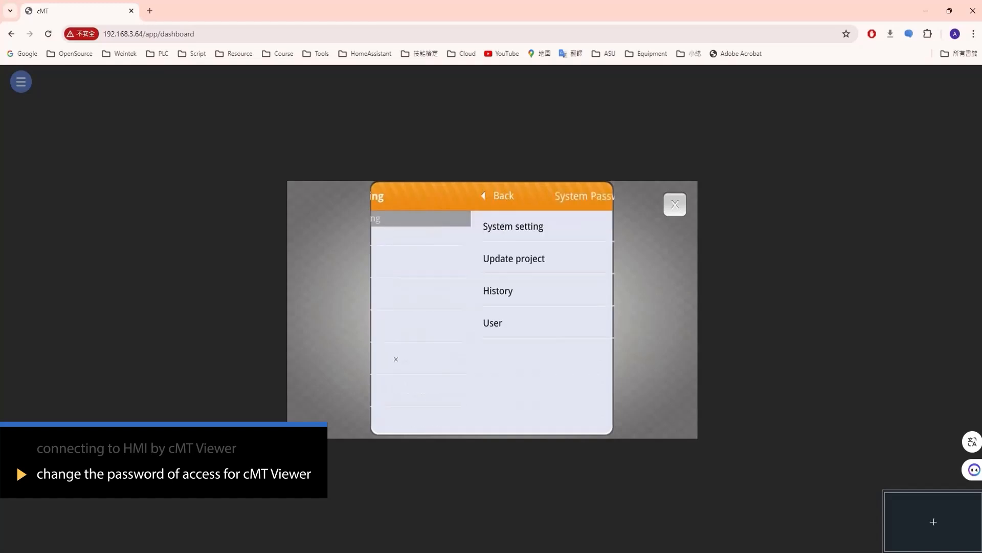
left_click(493, 322)
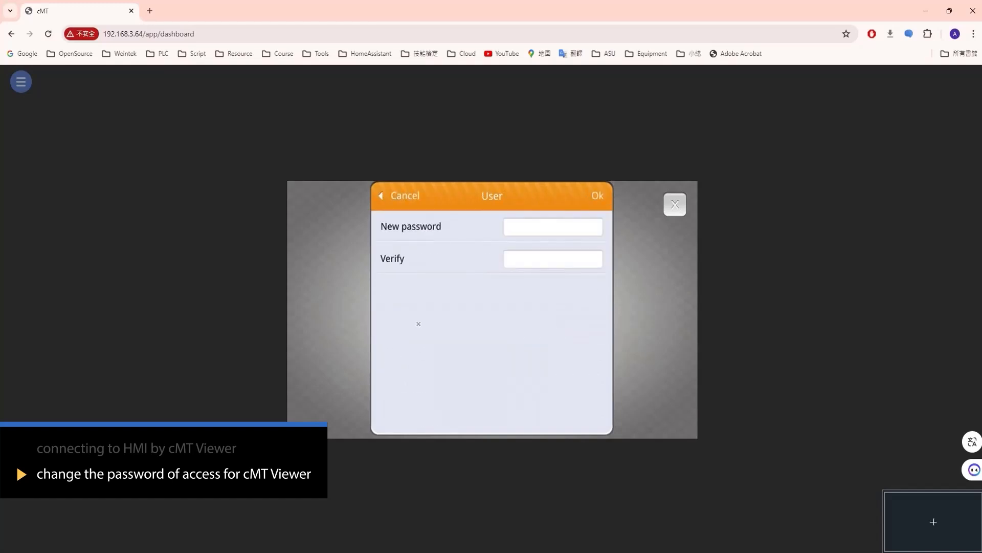
left_click(553, 227)
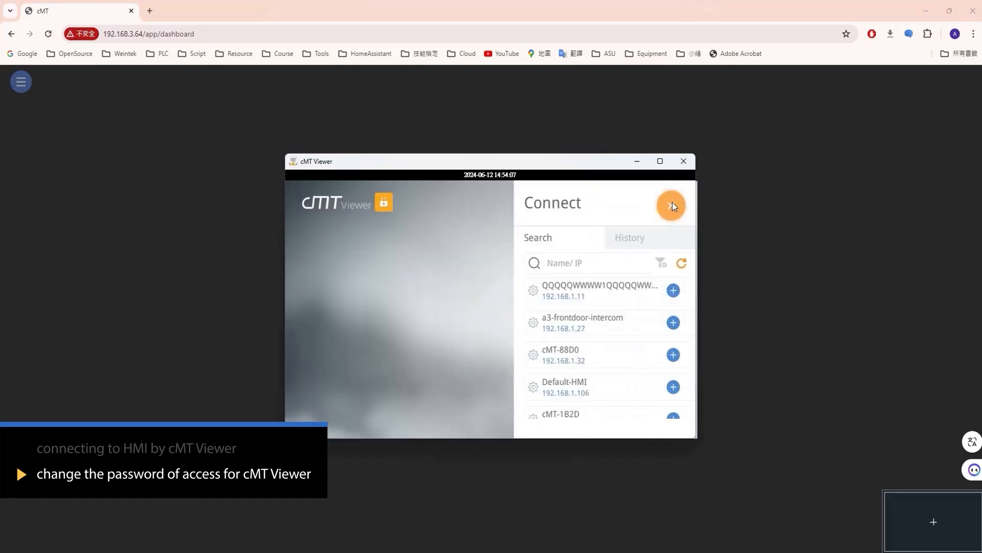
- Search IP 192.168.3 and connect to the HMI with the new user password
type("192.168.3")
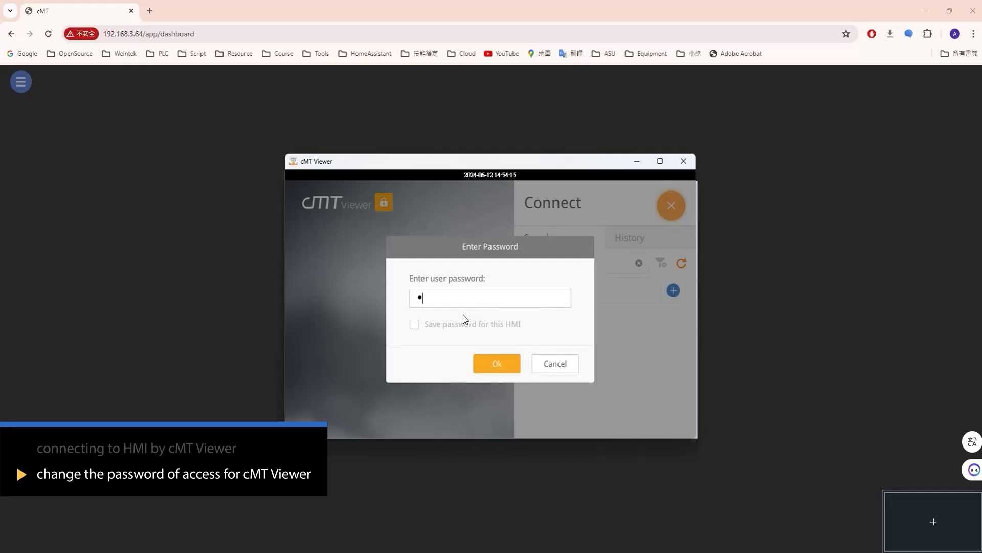
left_click(497, 364)
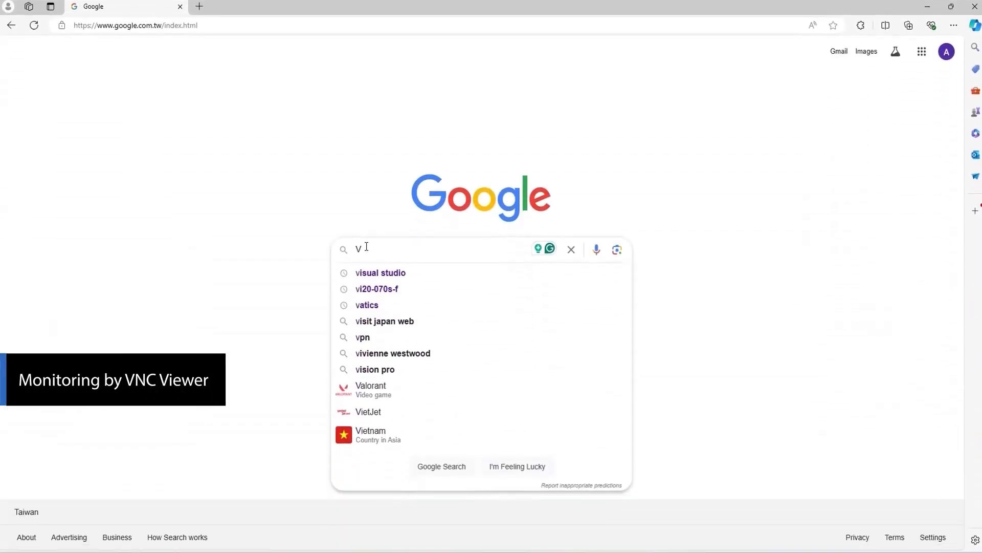
mouse_move(377, 179)
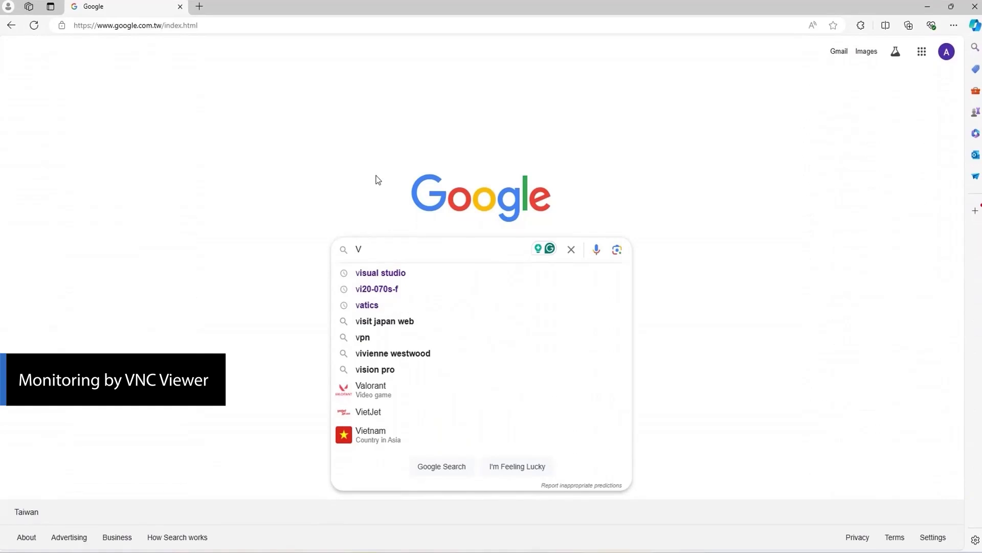
- Type 'VNC viewer' into the Google search box
type("NC")
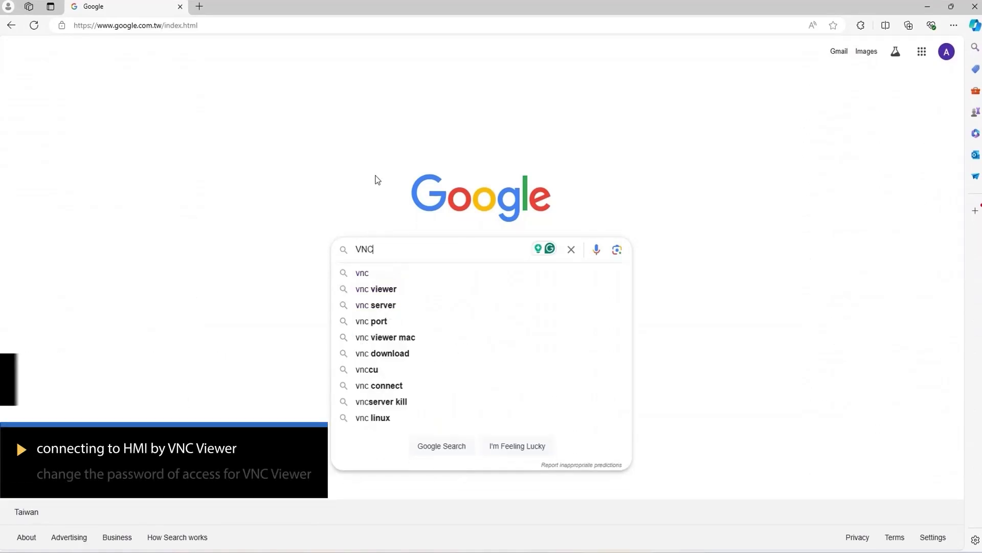
type("vi")
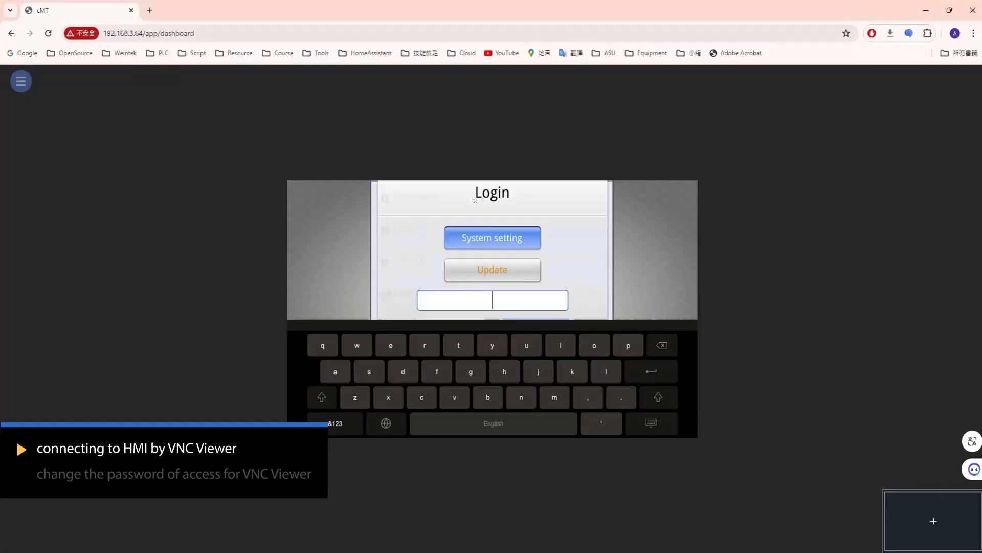
- Enter the system password, log in and open the Setting menu to reach VNC Setting
left_click(336, 424)
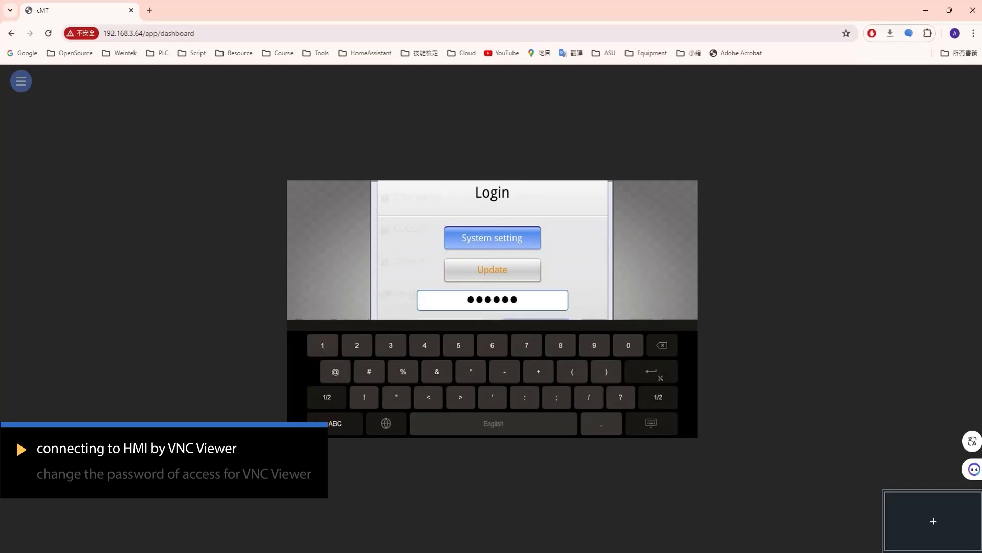
left_click(492, 238)
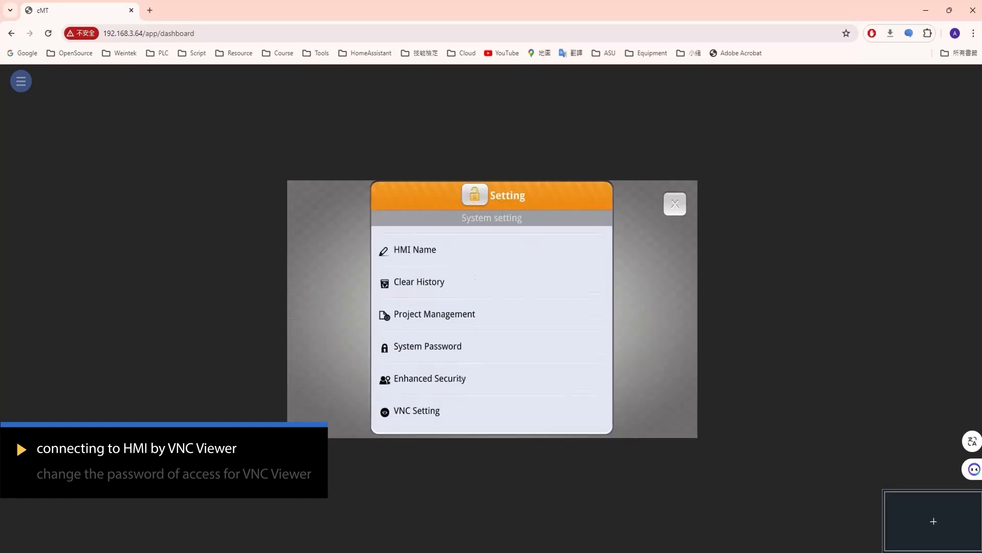
left_click(416, 411)
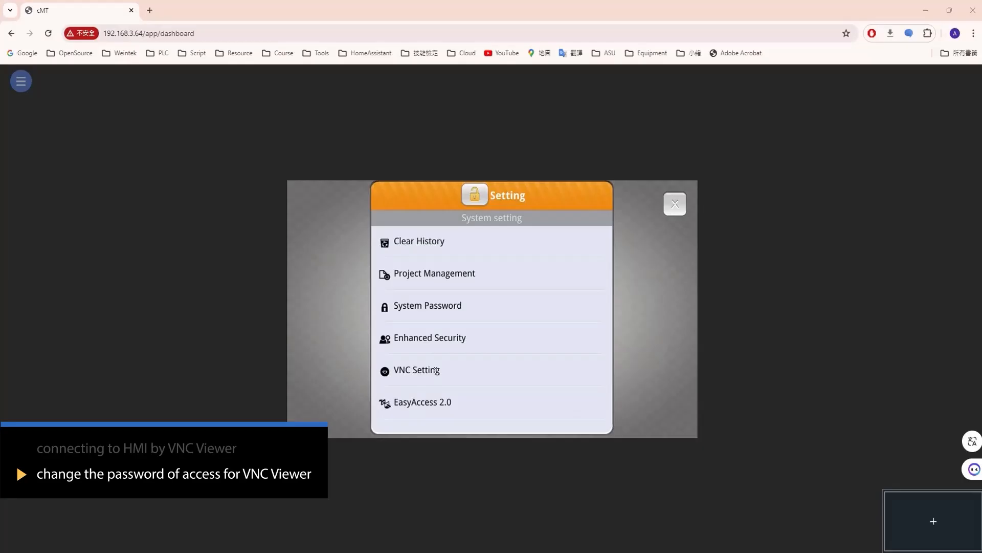
- Set a new VNC login password under VNC Setting and dismiss the success message
left_click(418, 369)
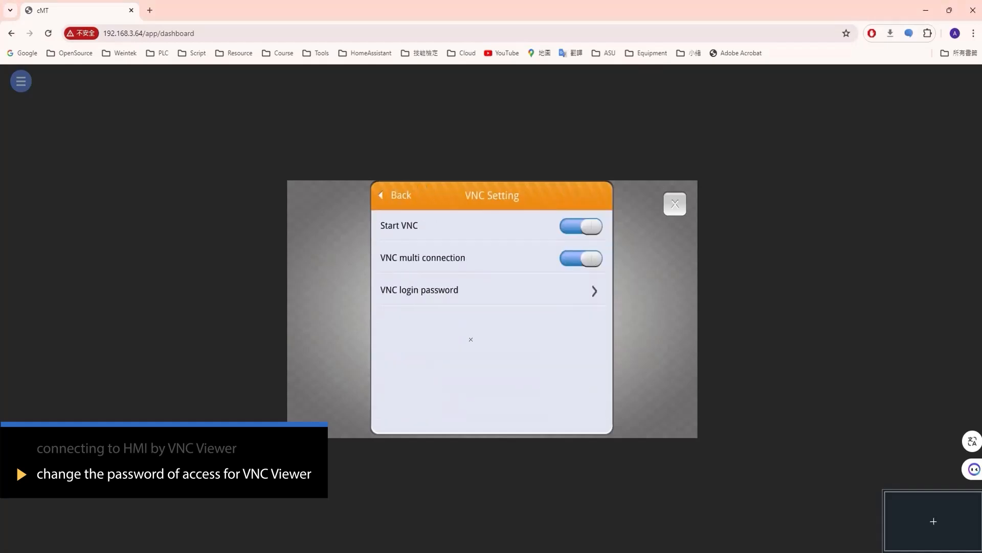
left_click(420, 289)
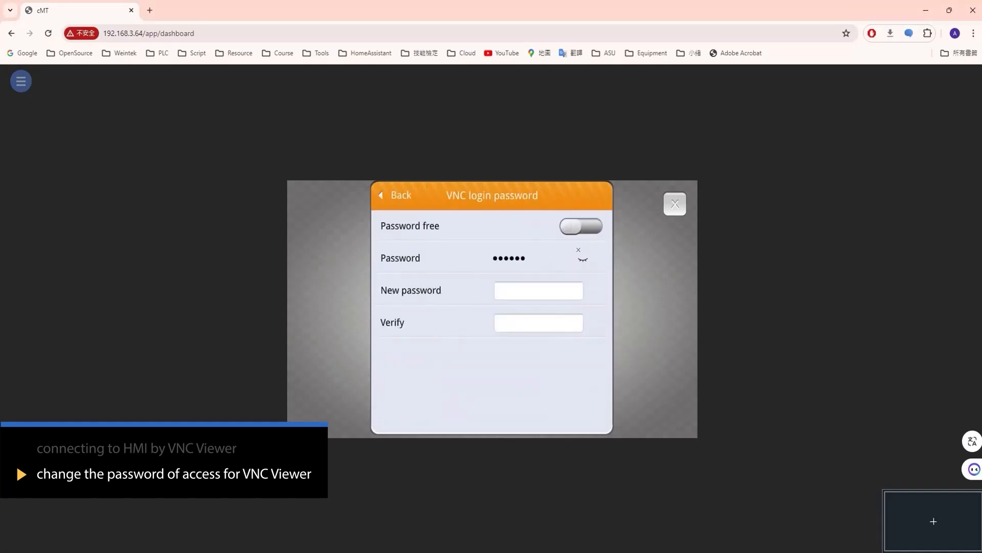
left_click(582, 259)
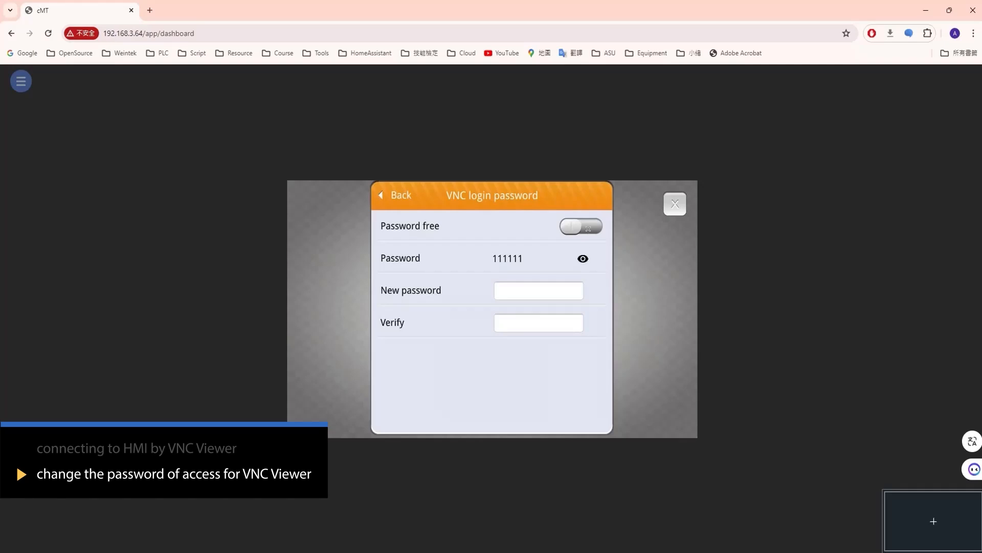
left_click(538, 290)
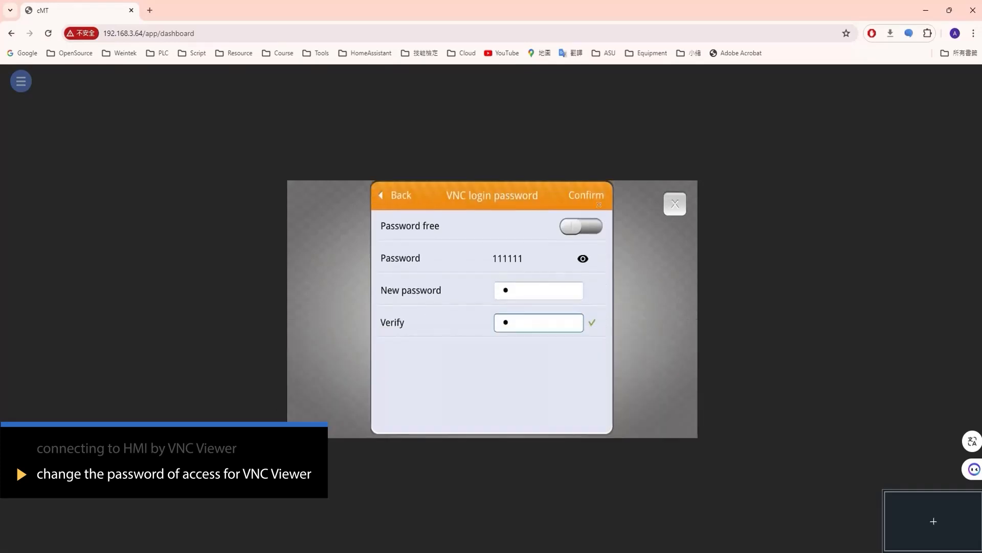
left_click(586, 195)
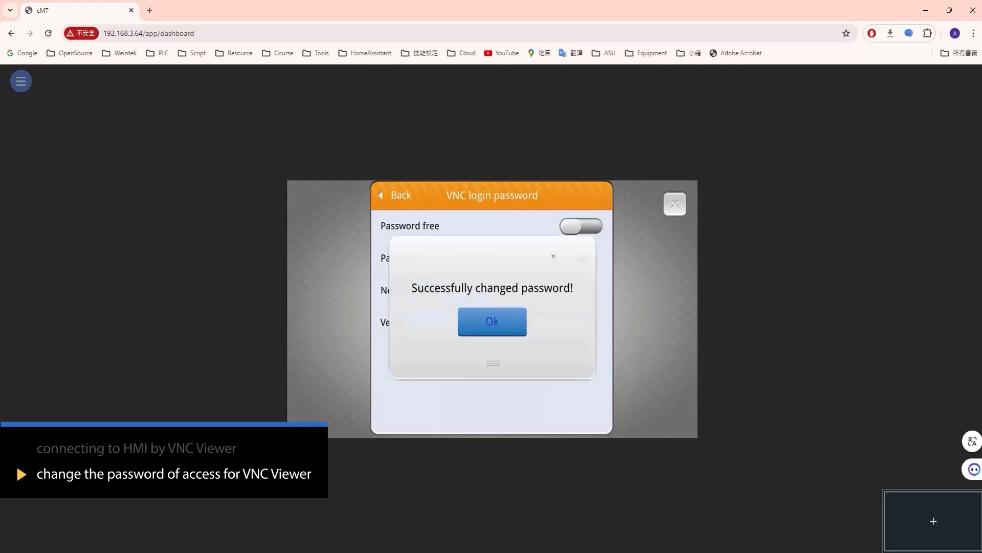
left_click(492, 321)
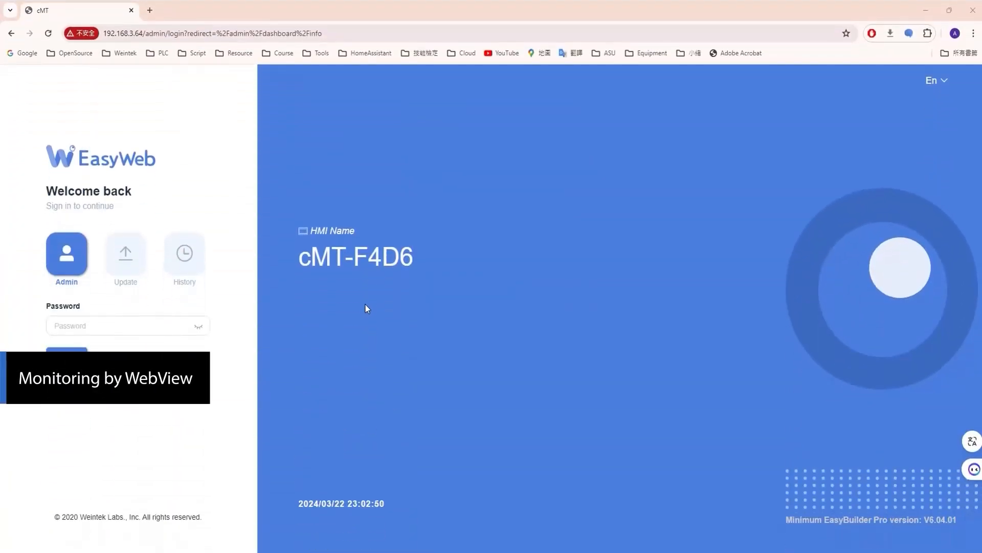
- Enter the admin password and sign in to EasyWeb 2.0
left_click(128, 326)
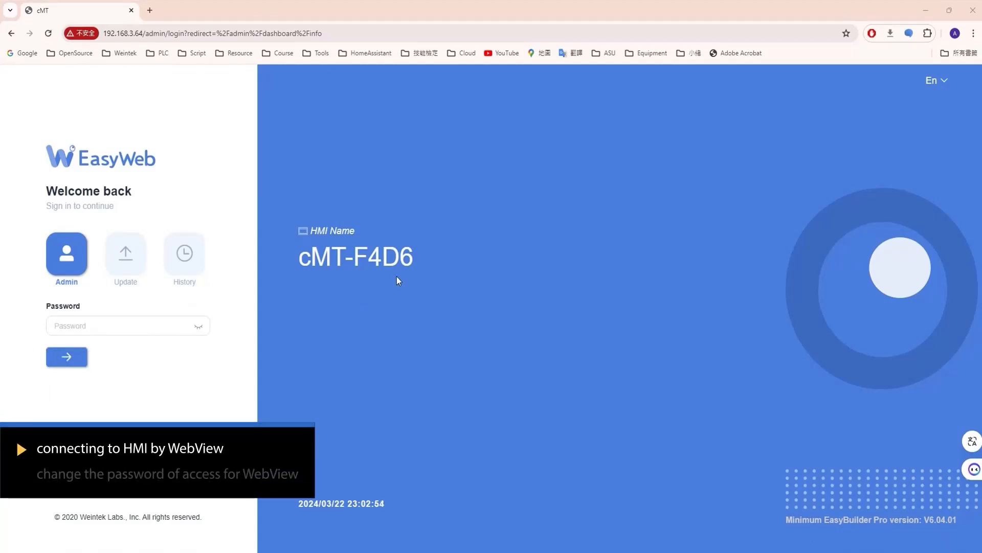
mouse_move(391, 280)
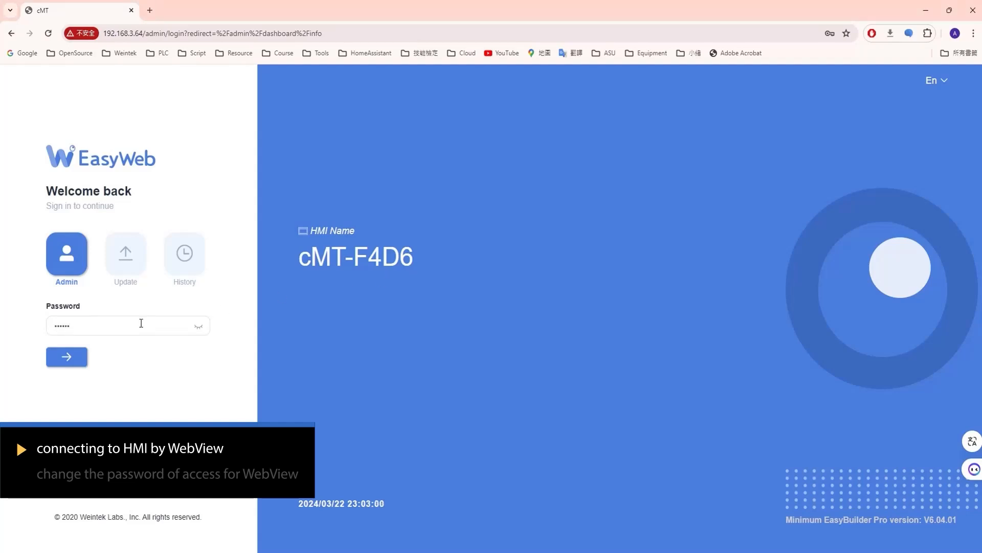
left_click(66, 357)
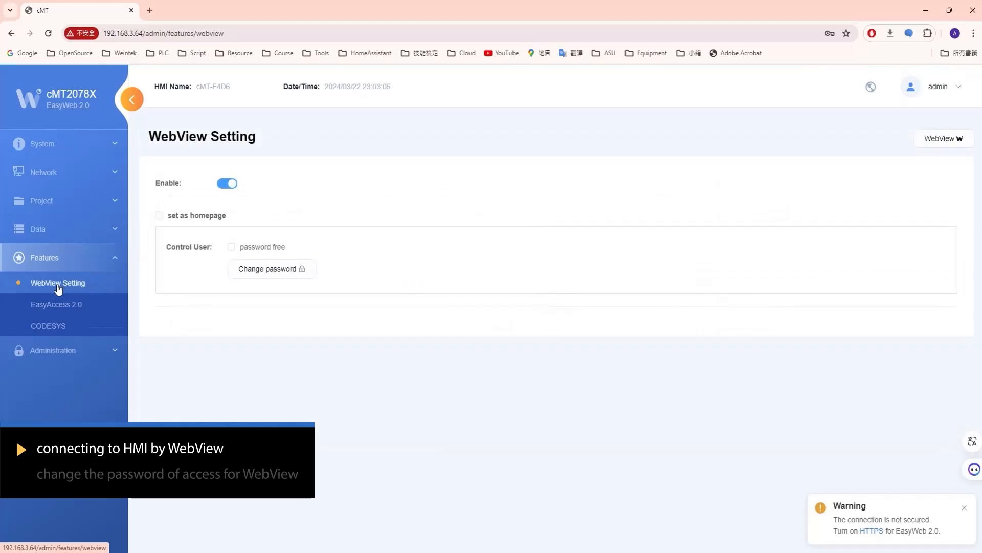
- Toggle WebView Enable off and on, then log in to WebView Control Mode
left_click(227, 183)
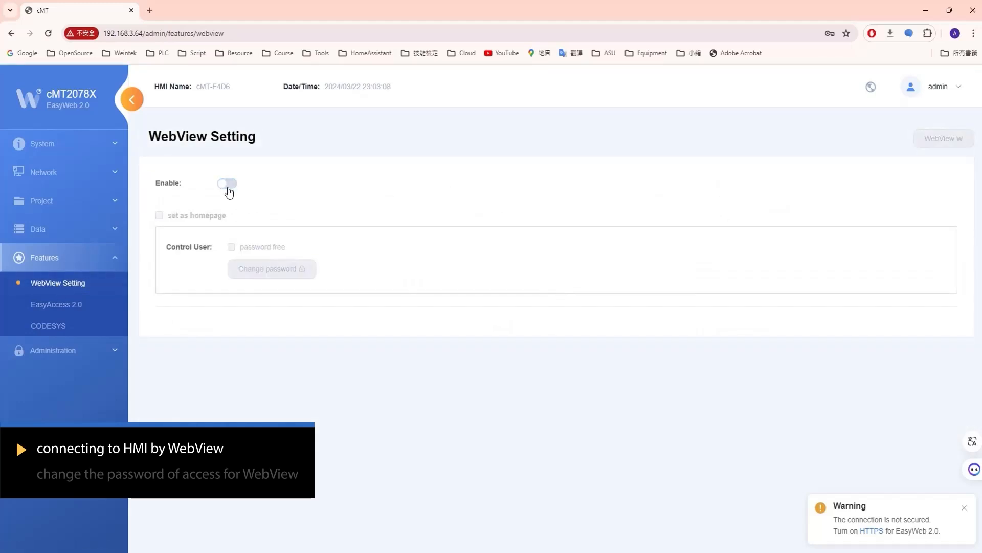
left_click(227, 183)
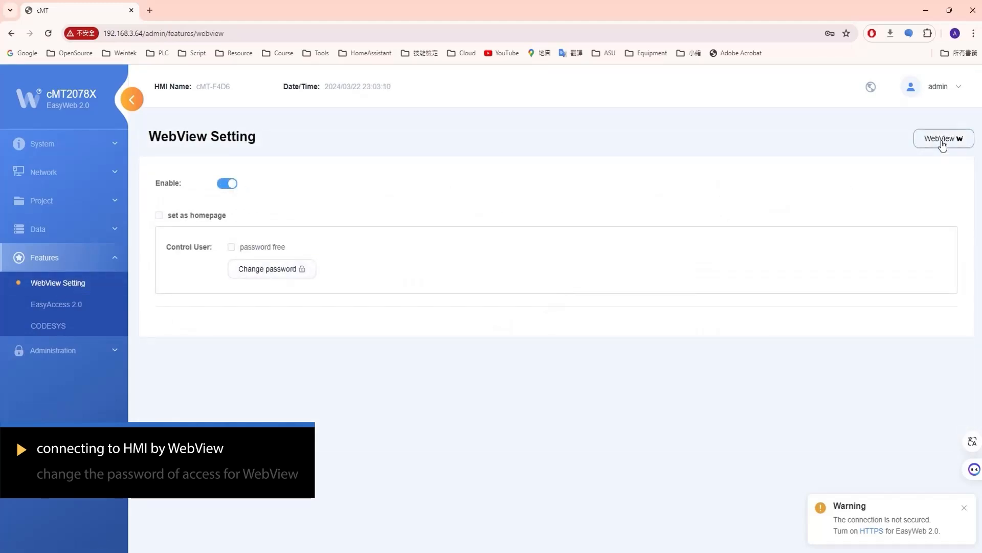
left_click(943, 139)
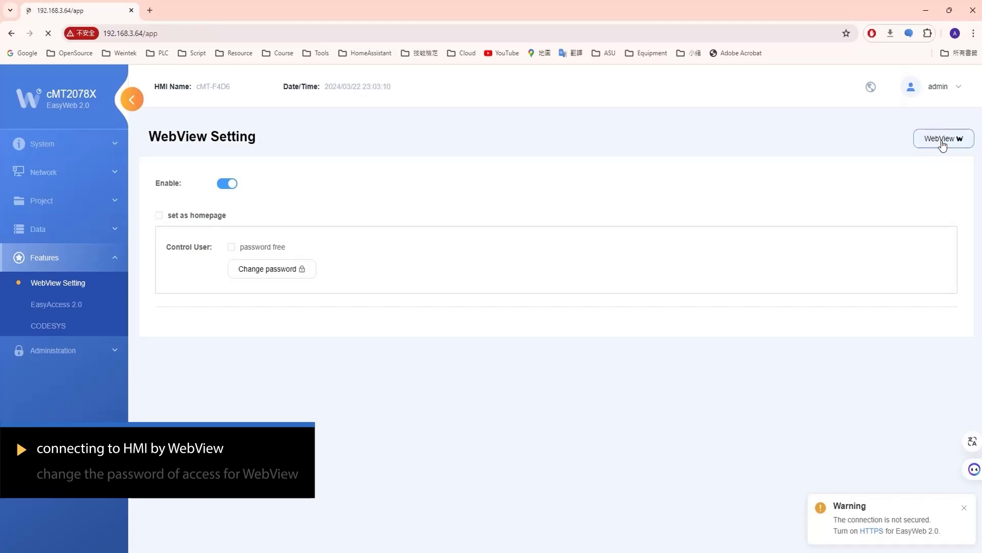
left_click(944, 139)
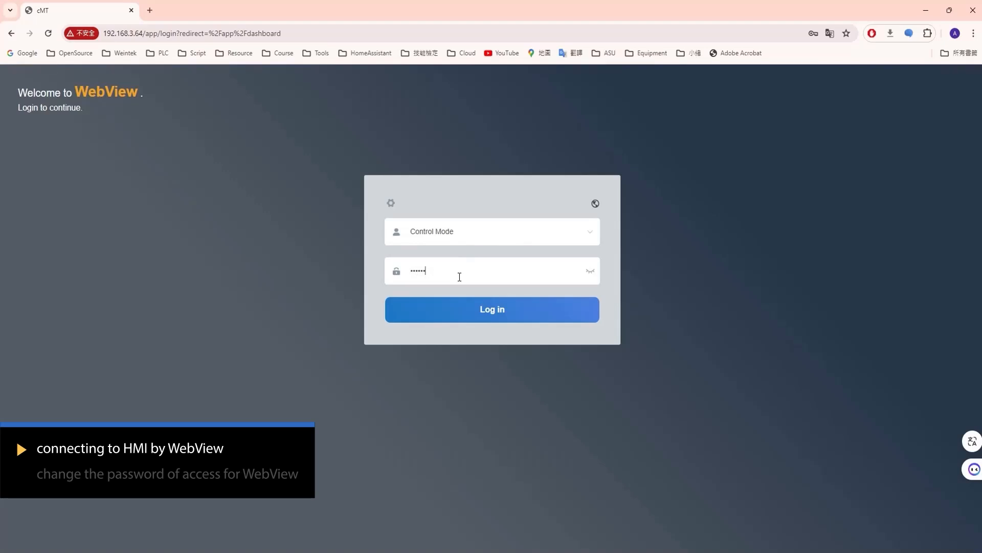
left_click(492, 309)
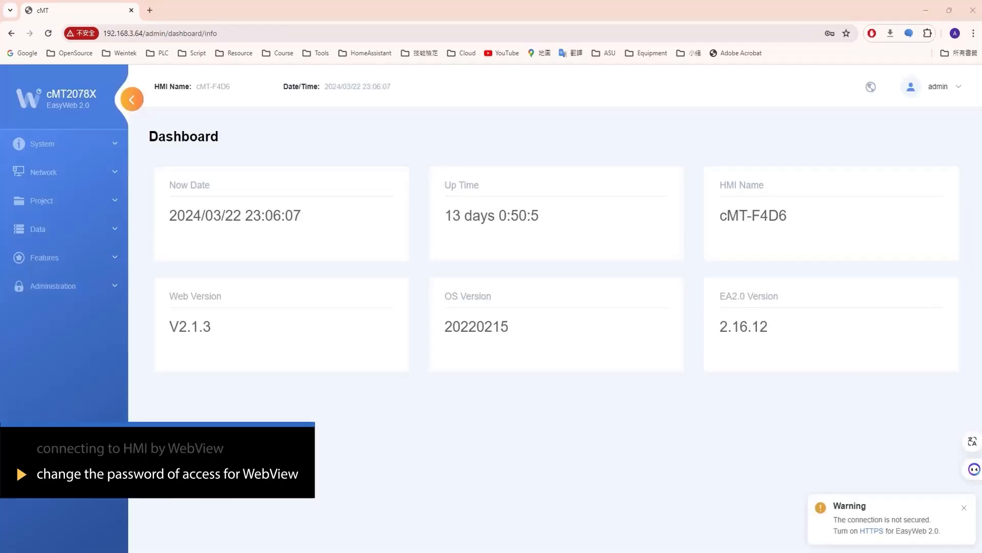
- Open Features > WebView Setting and set a new Control User password
left_click(45, 257)
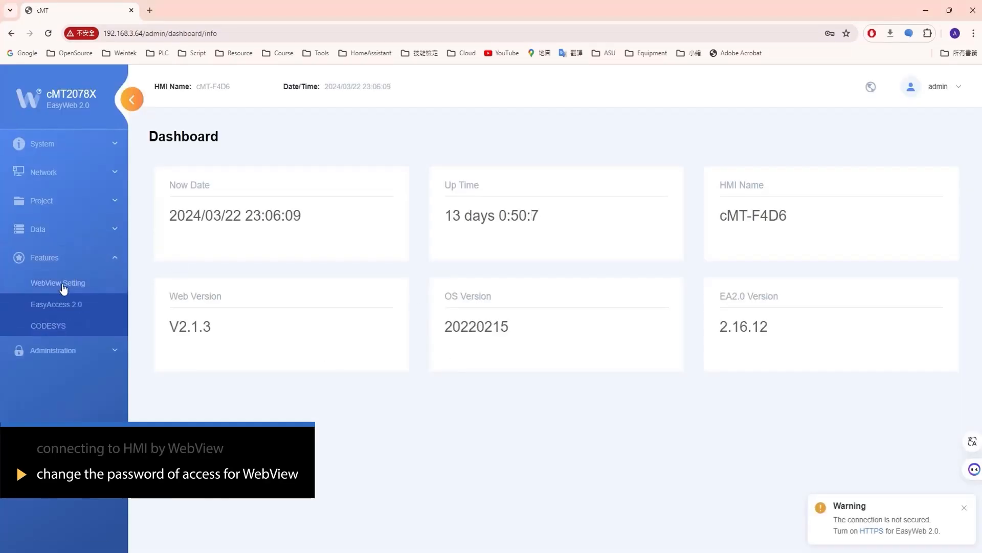
left_click(58, 283)
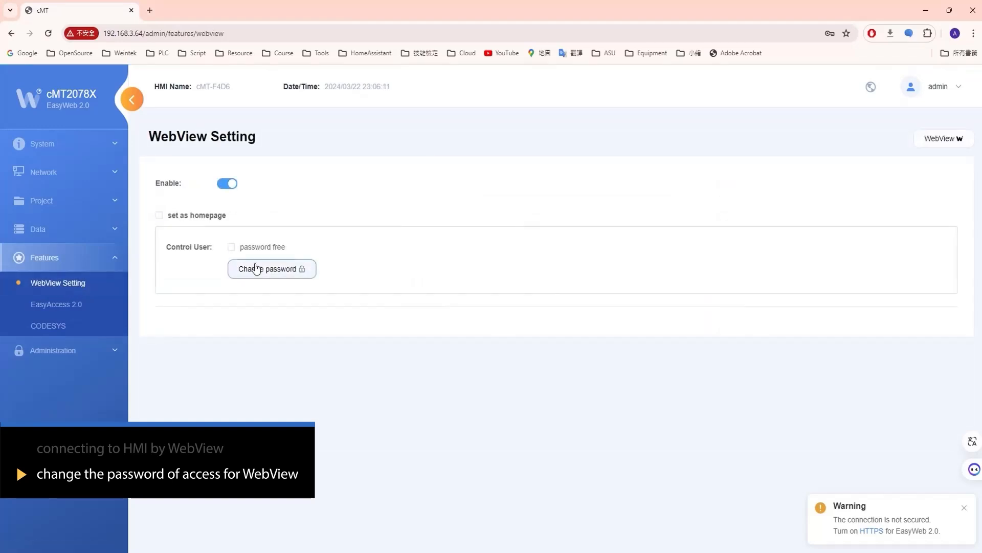
left_click(272, 269)
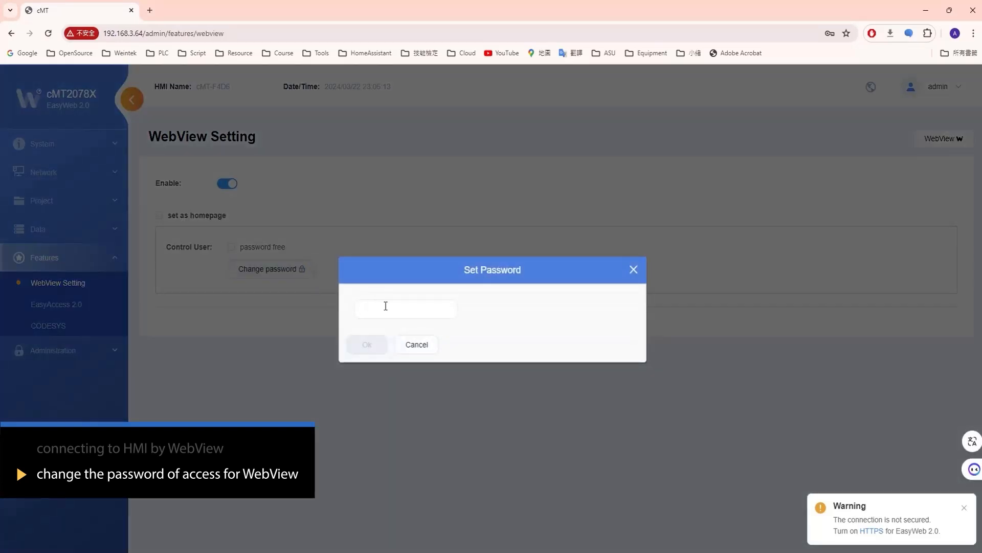
left_click(417, 344)
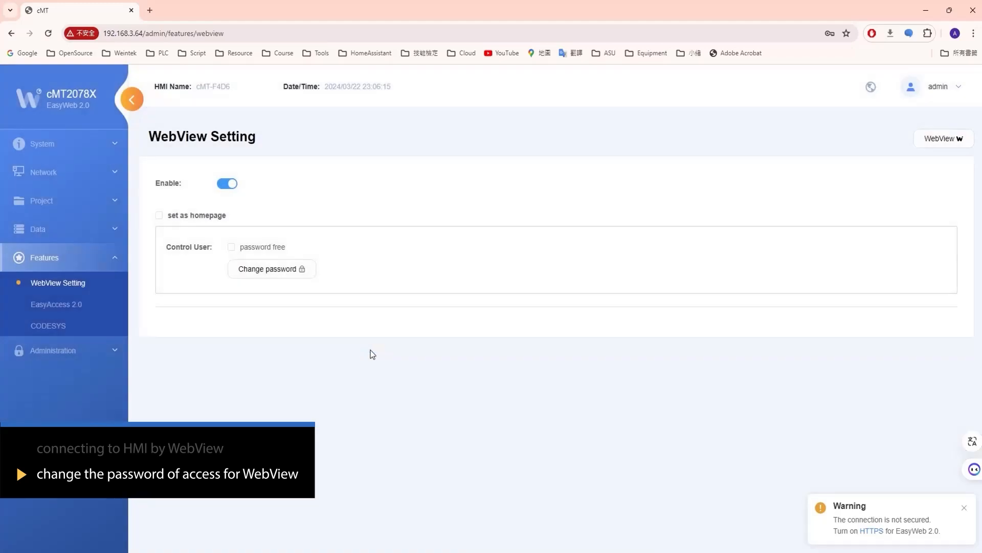